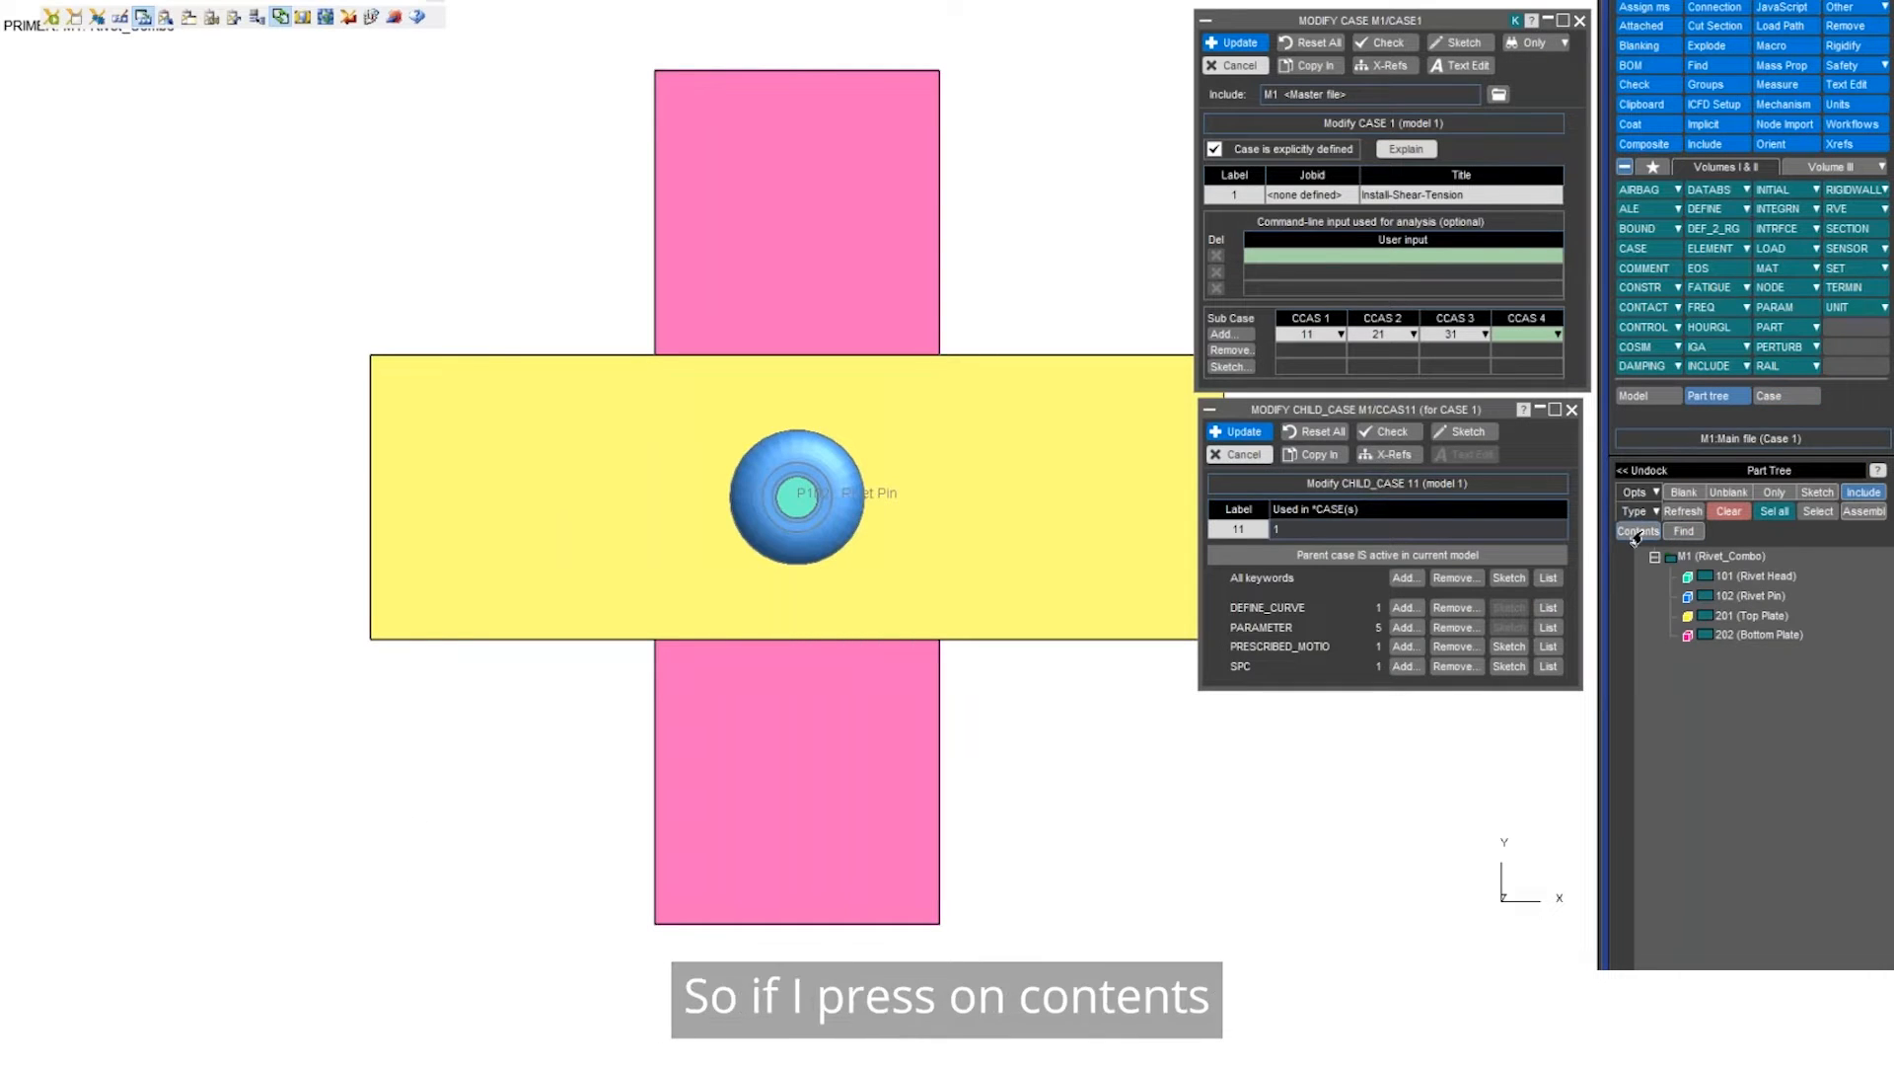
Show the model contents by keyword and list the child cases CCAS11, CCAS21 and CCAS31
left_click(1638, 532)
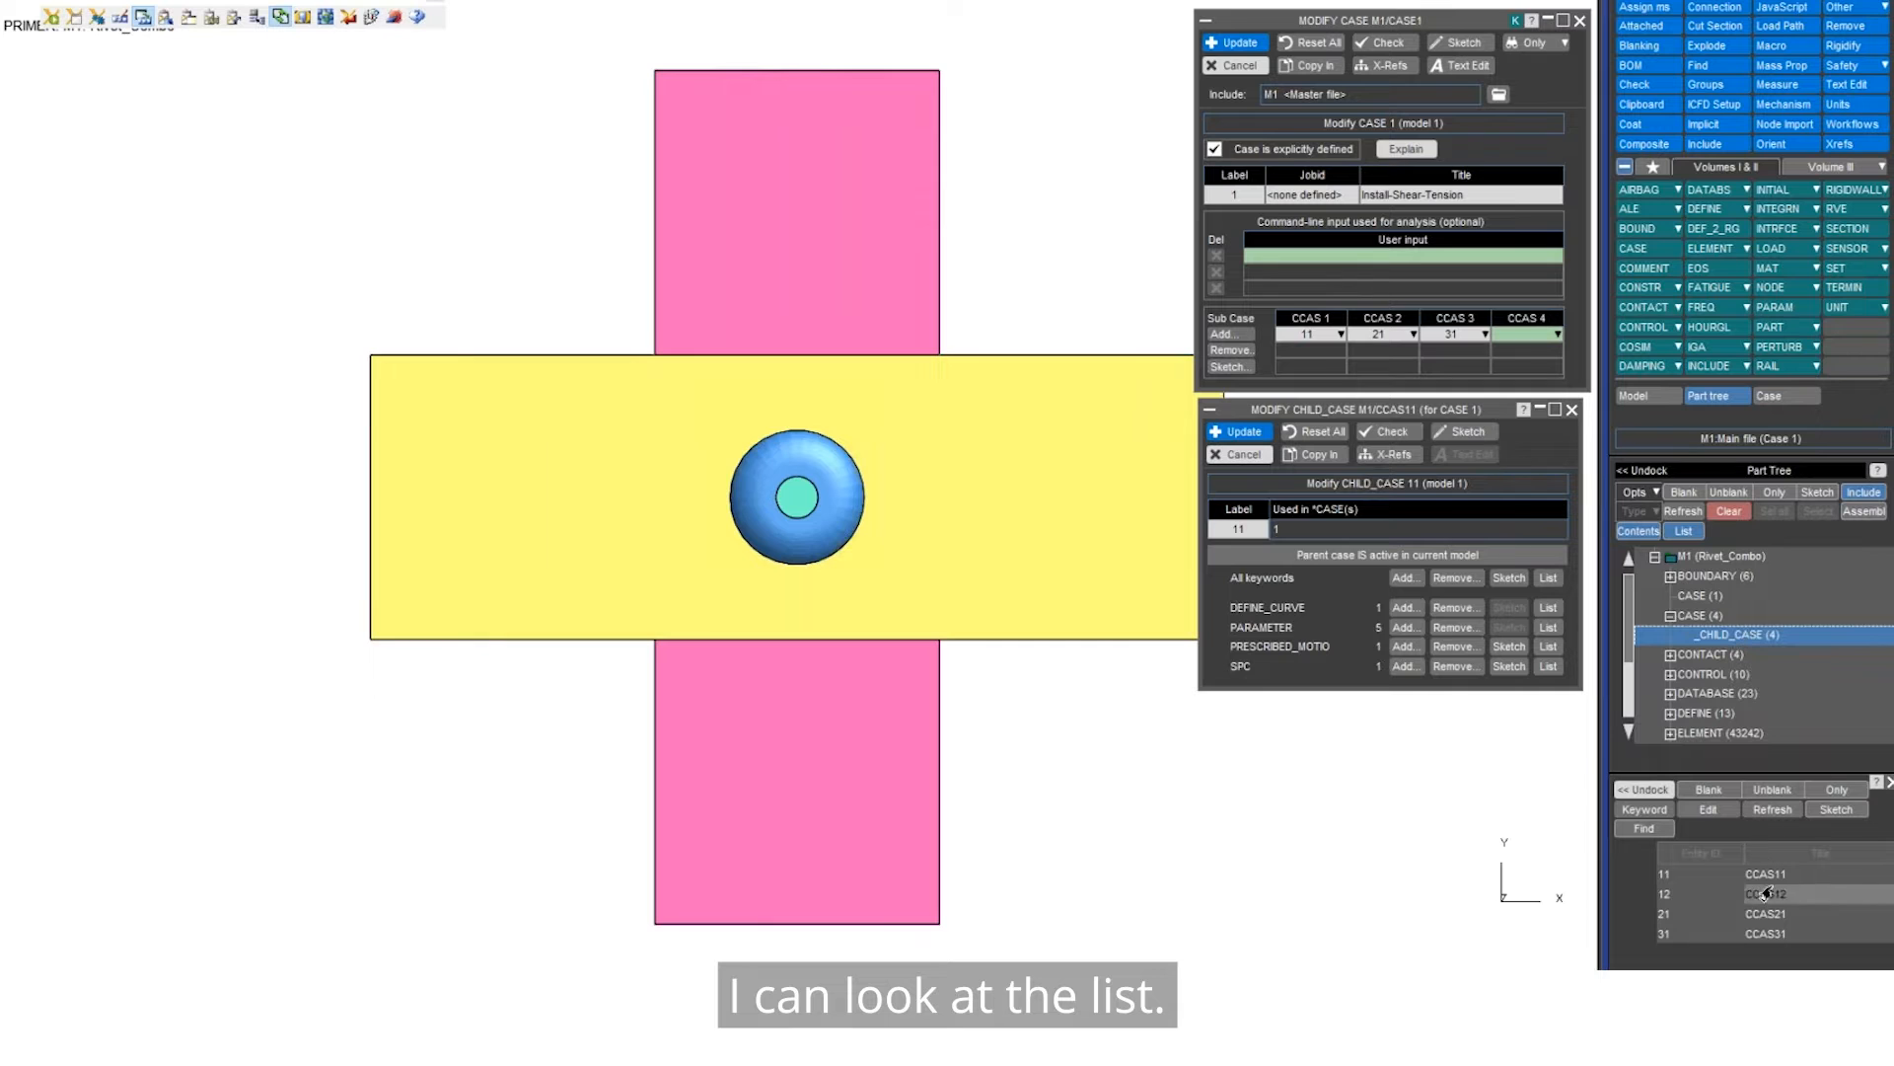
right_click(1766, 876)
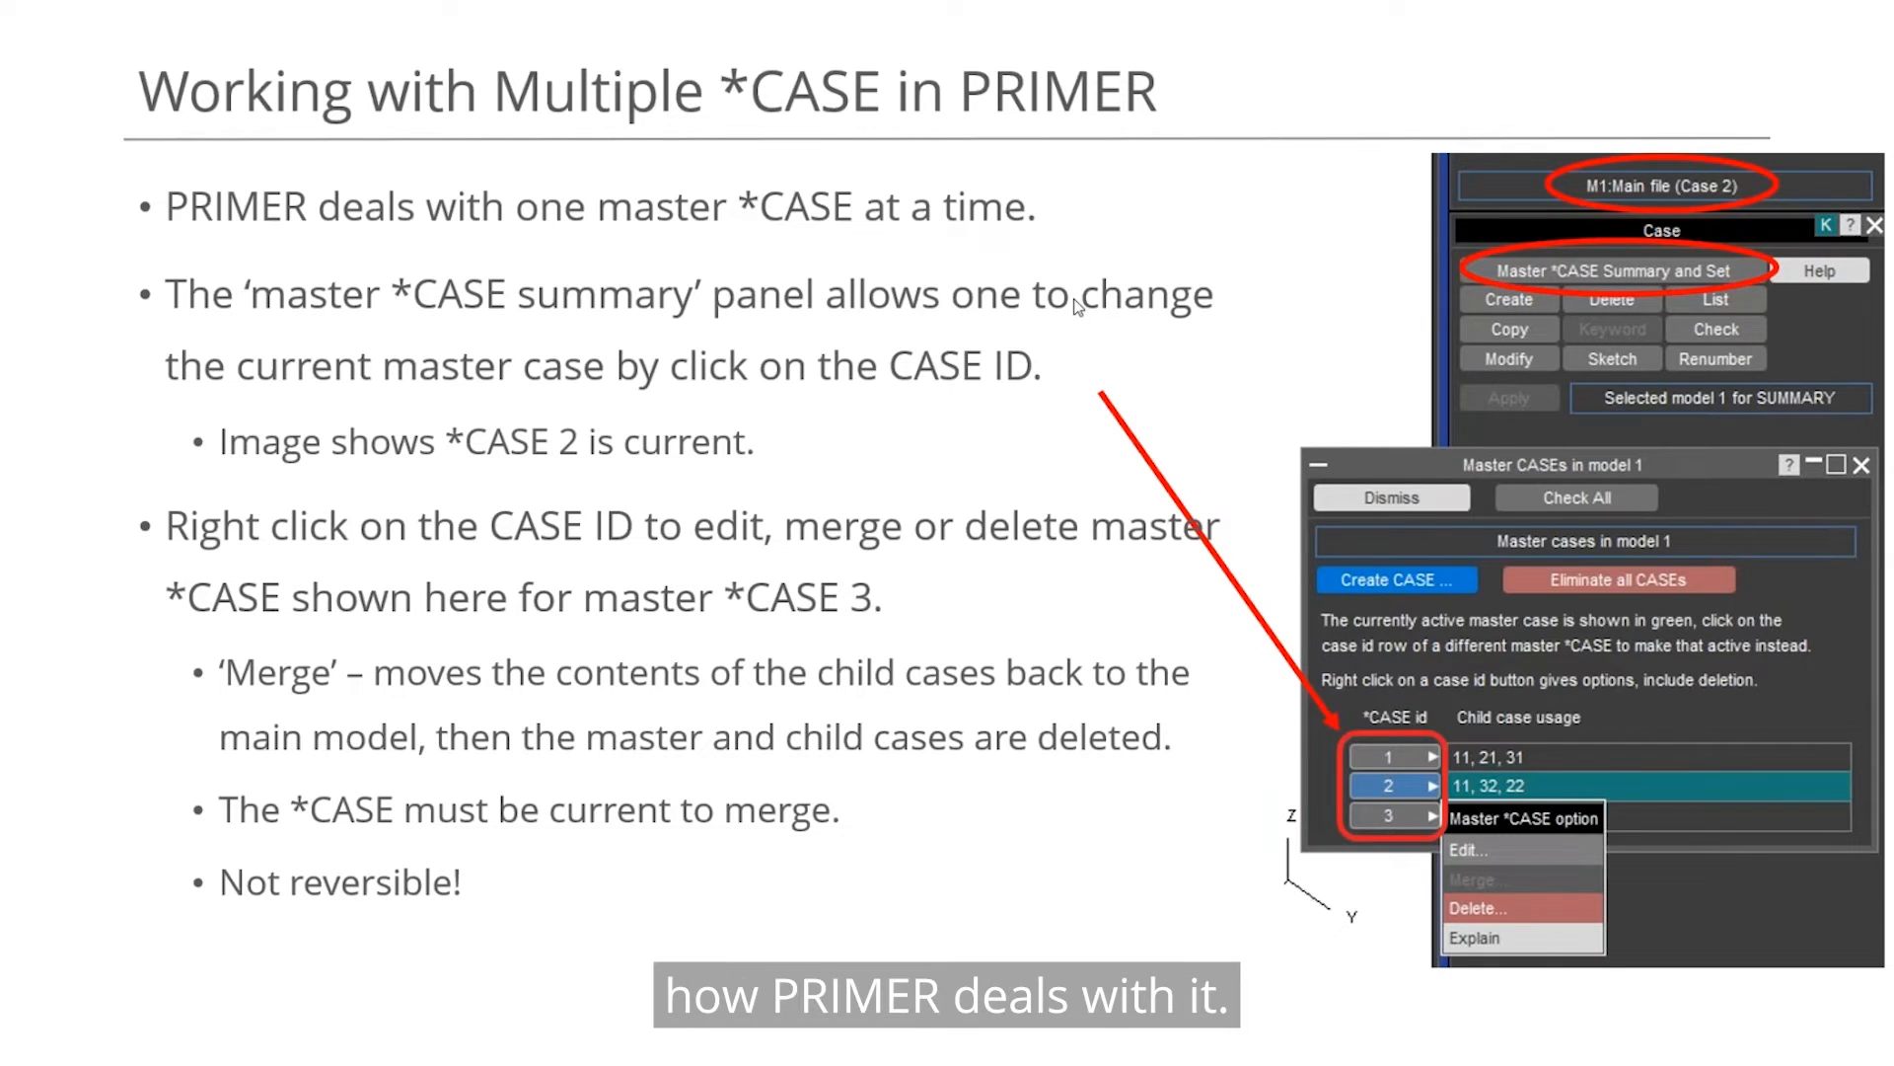
mouse_move(948, 237)
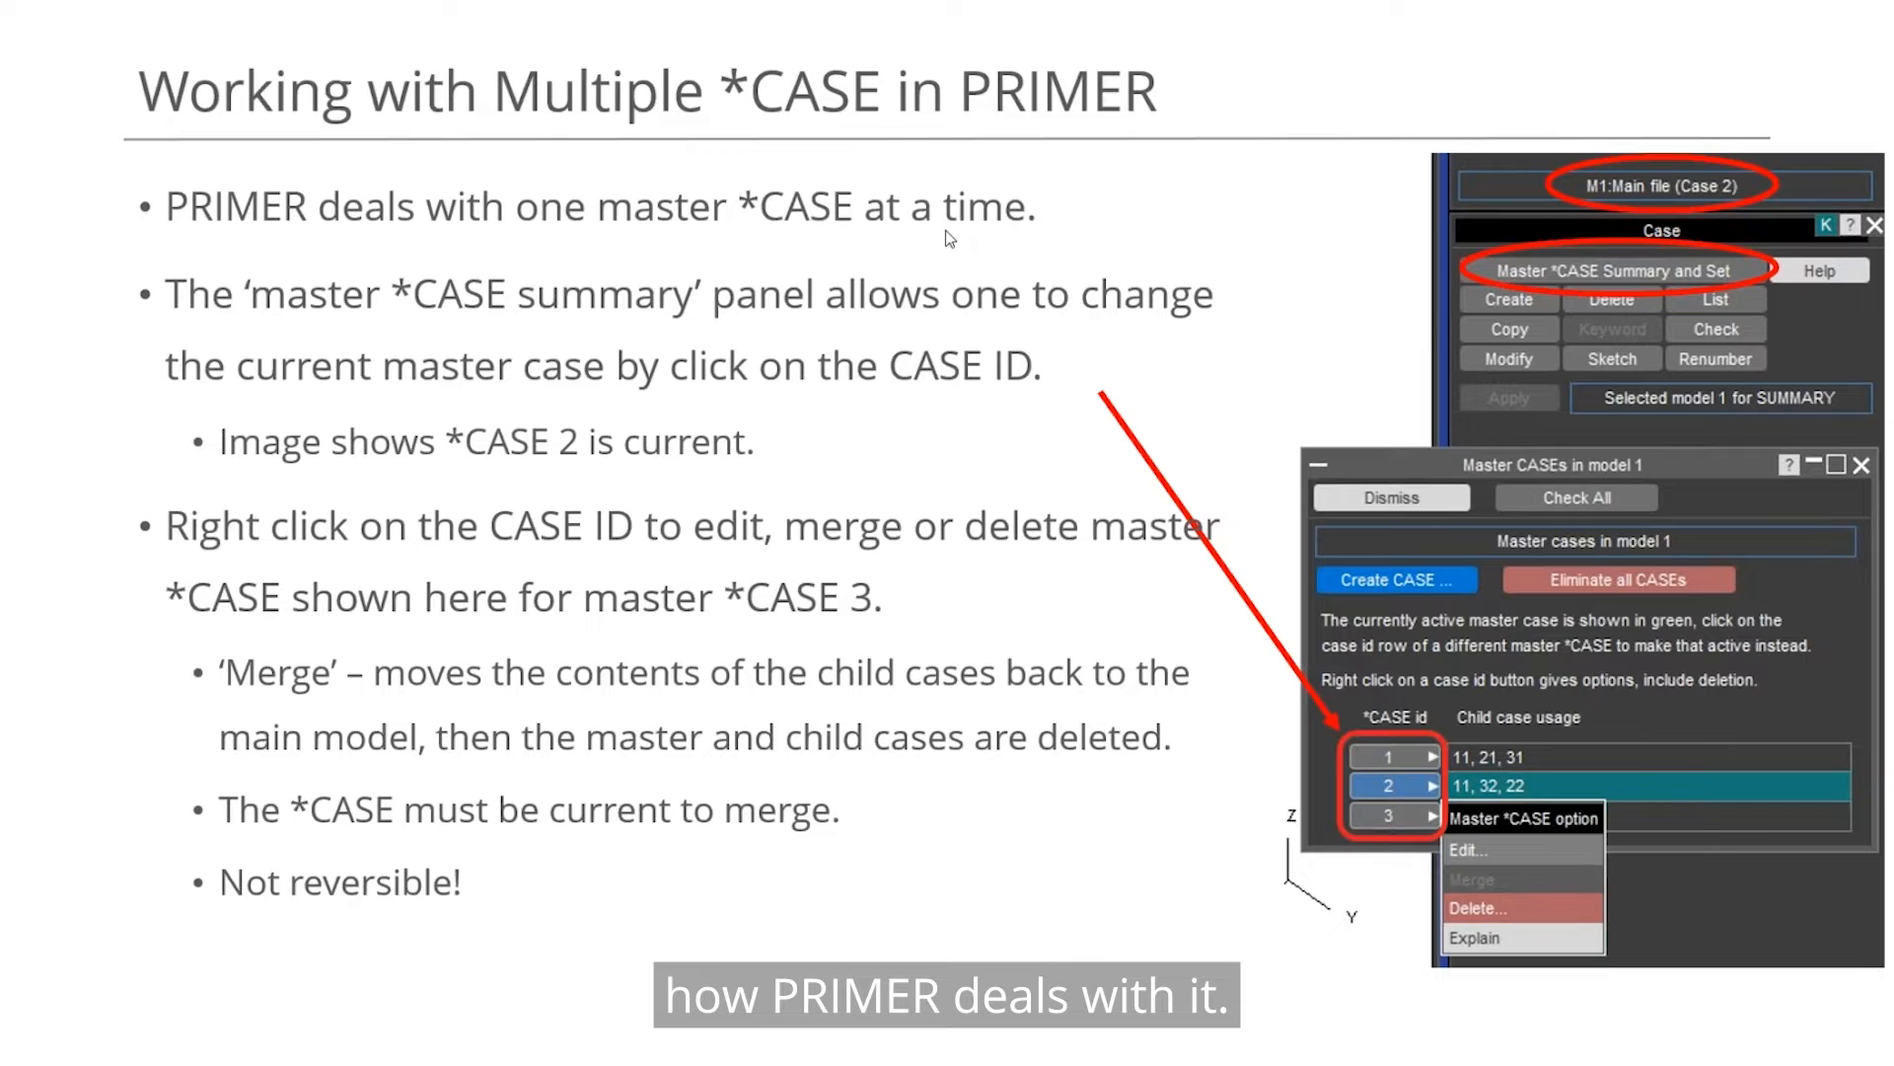
mouse_move(678, 247)
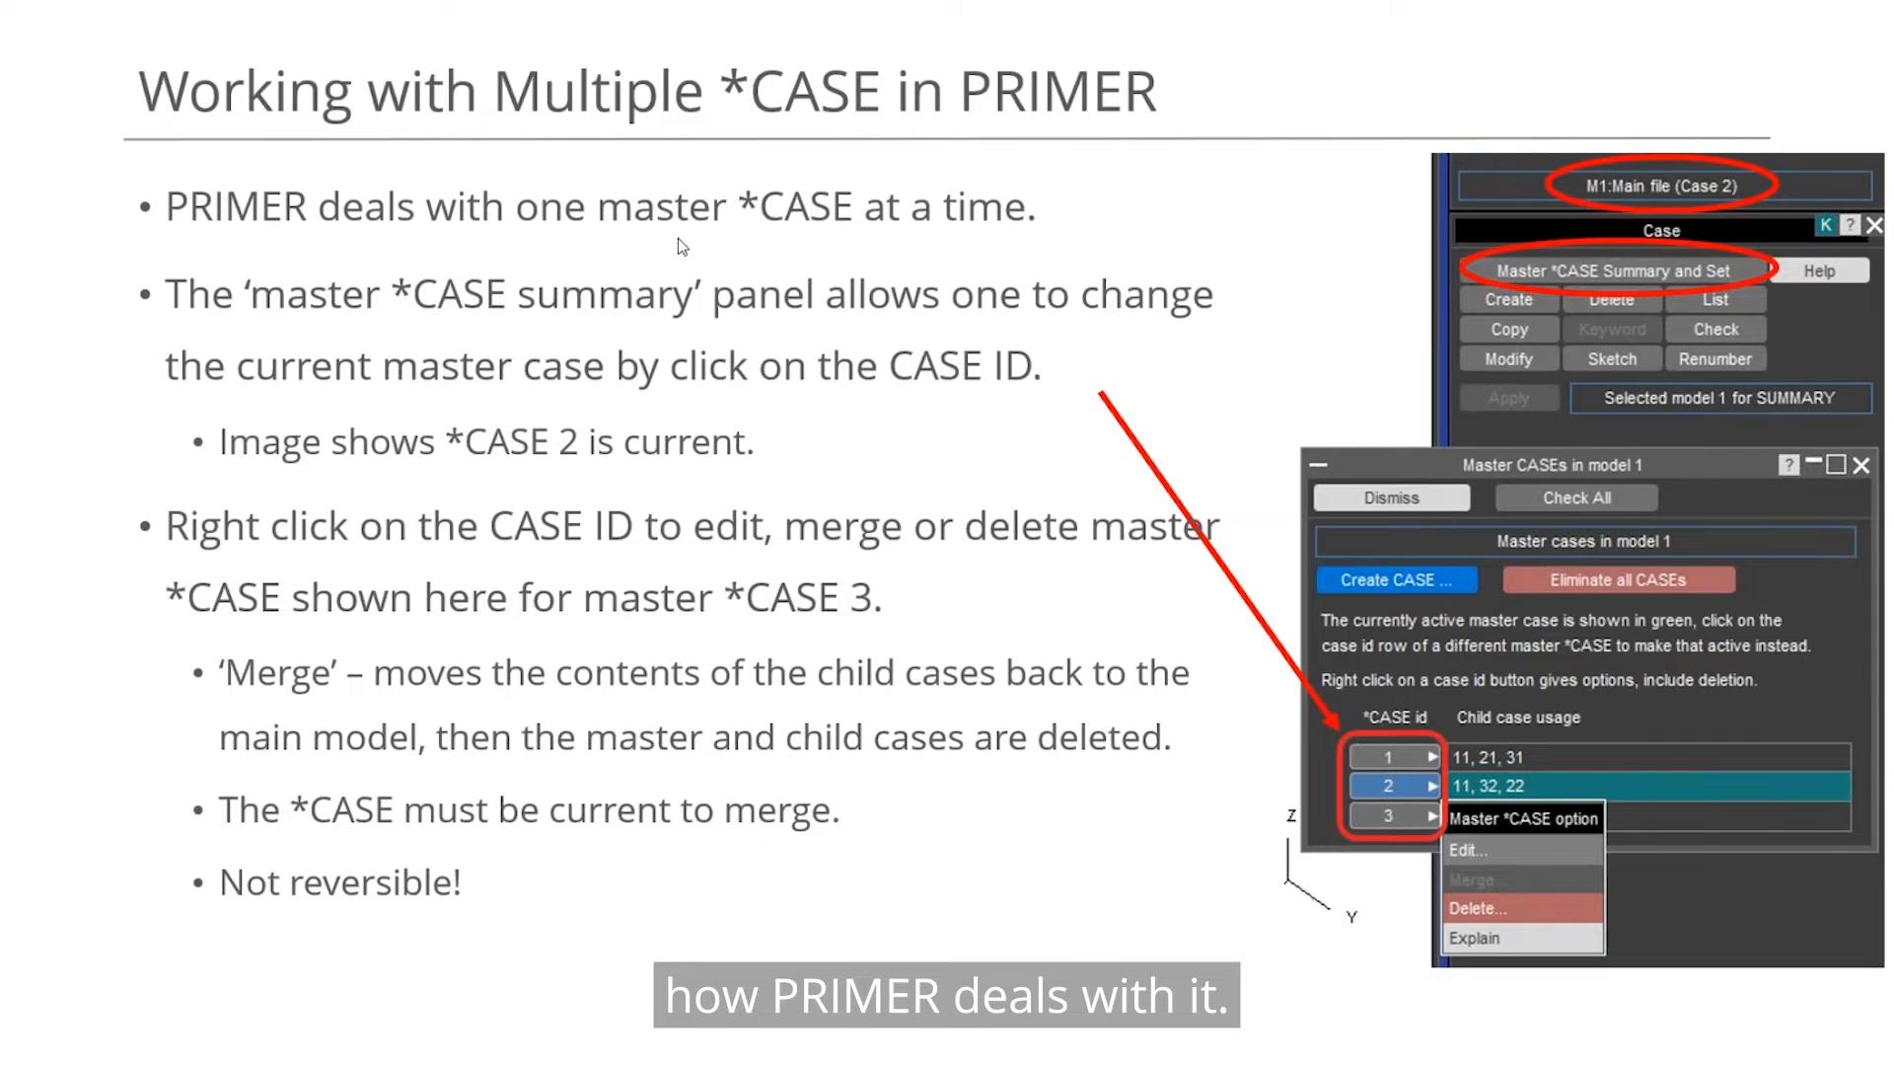